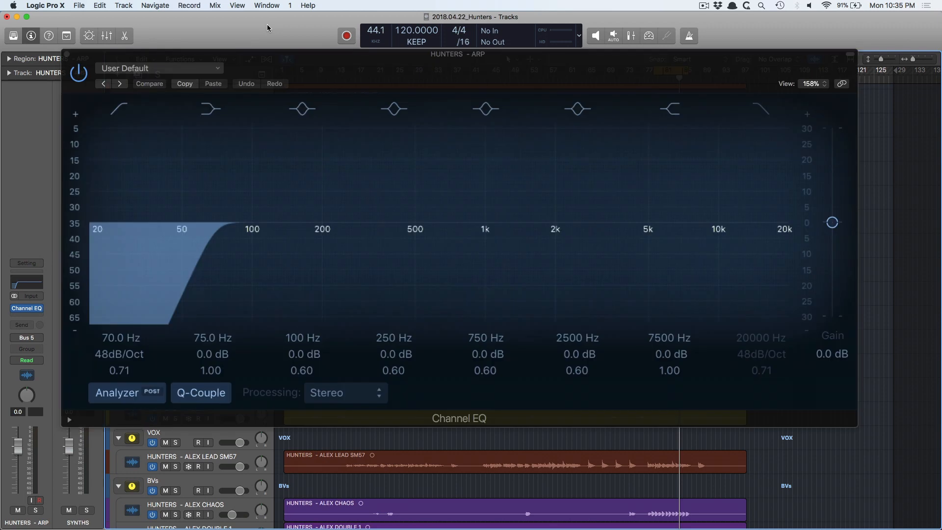
Power on the ARP track's Channel EQ and enable its 70 Hz, 48 dB/Oct low-cut
{"action": "left_click", "coordinate": [210, 109]}
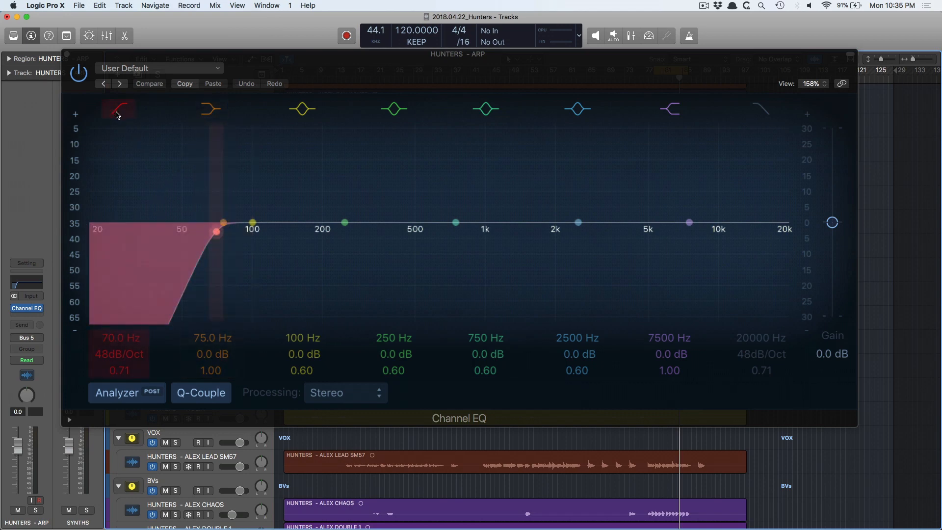
{"action": "left_click", "coordinate": [149, 83]}
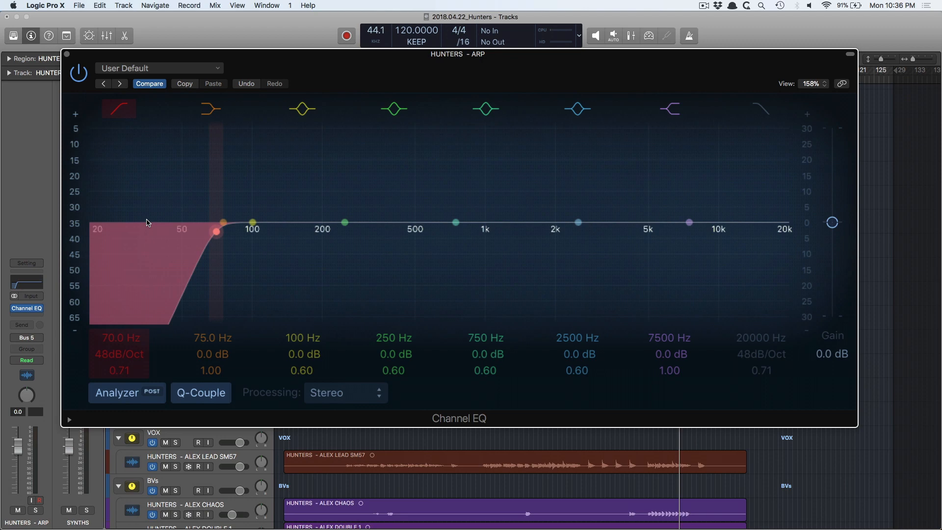
{"action": "mouse_move", "coordinate": [134, 306]}
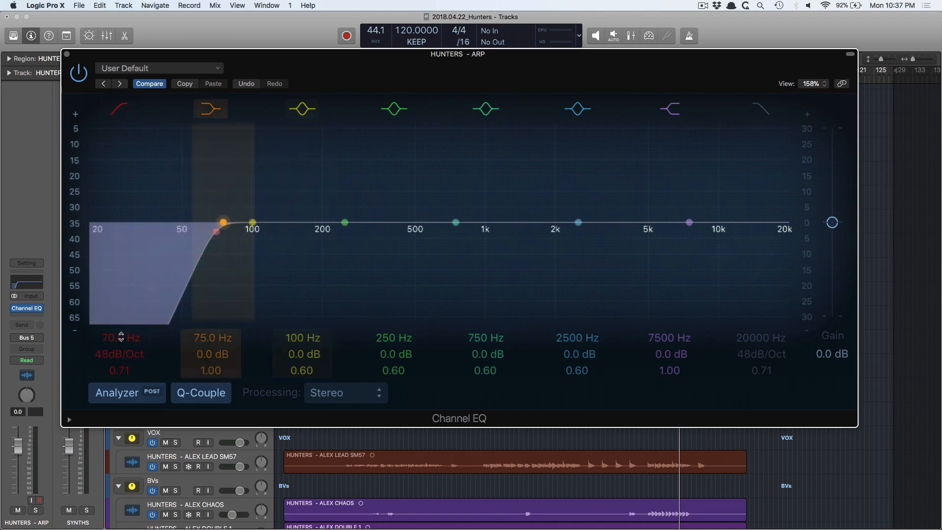
Reset the ARP low-cut to 20 Hz, solo the track and start playback
{"action": "left_click", "coordinate": [118, 109]}
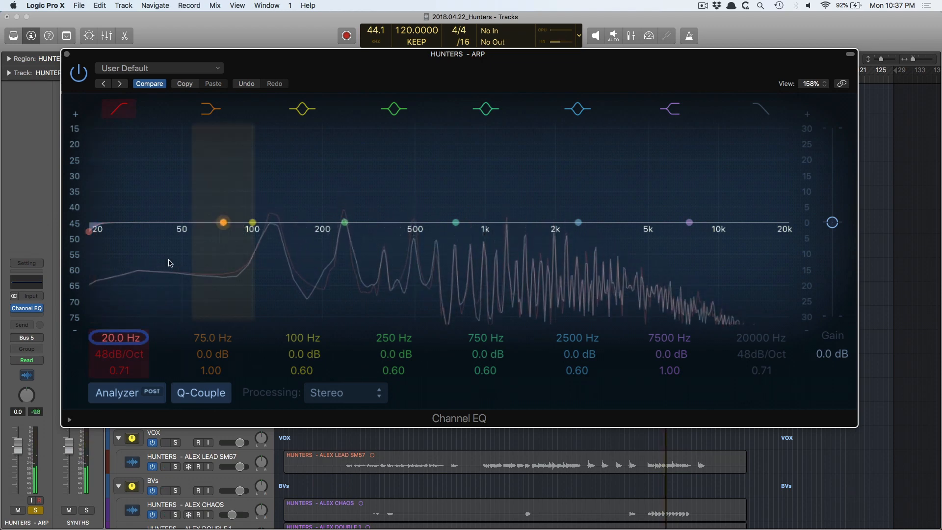
{"action": "left_click", "coordinate": [210, 109]}
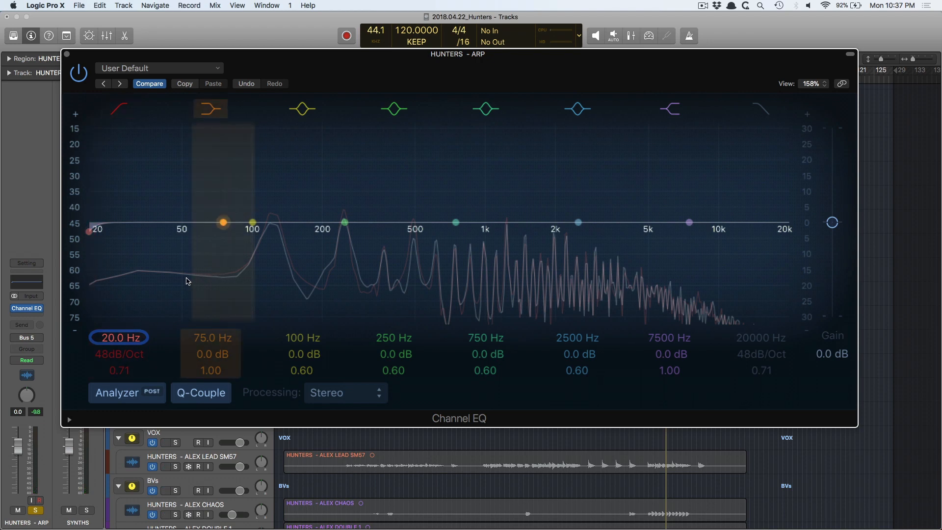
{"action": "left_click", "coordinate": [302, 109]}
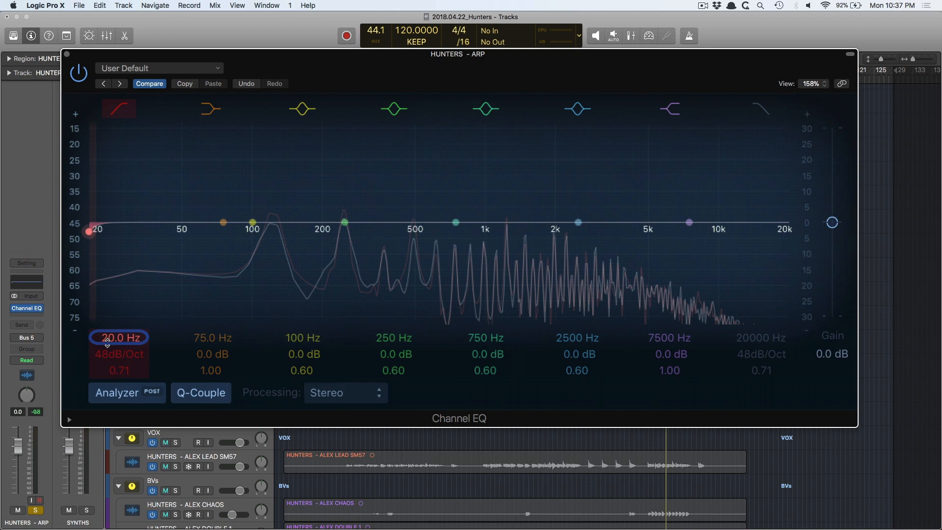
Sweep the ARP low-cut between 36 and 130 Hz while listening, settling at 61 Hz
{"action": "left_click_drag", "start_coordinate": [87, 232], "coordinate": [155, 232]}
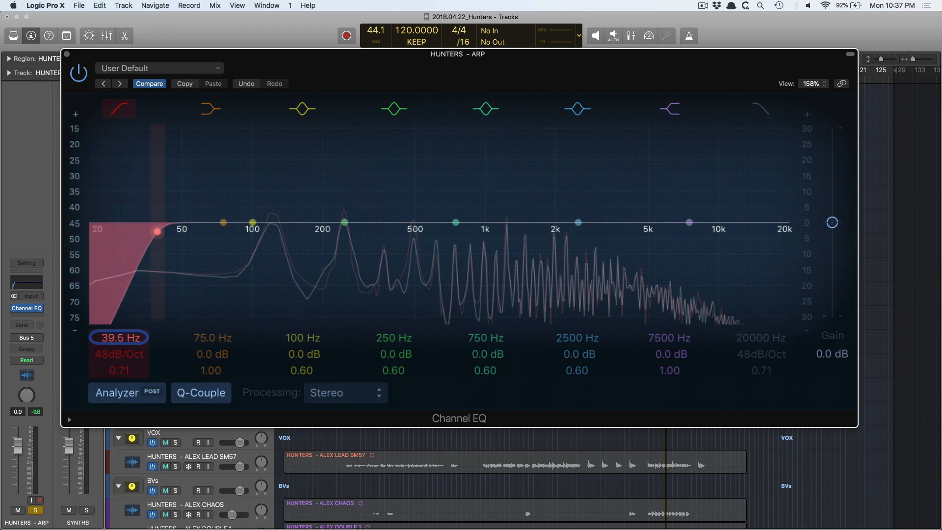
{"action": "left_click_drag", "start_coordinate": [156, 231], "coordinate": [271, 231]}
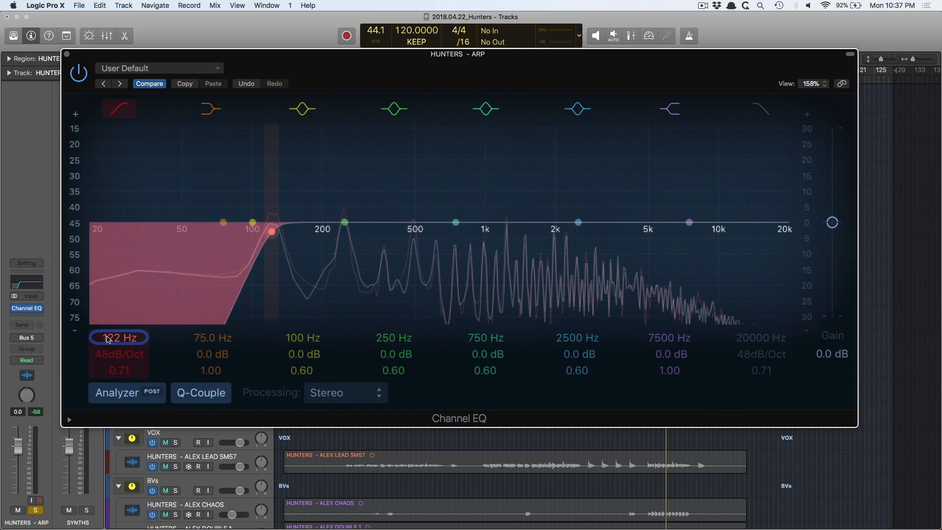
{"action": "left_click_drag", "start_coordinate": [271, 231], "coordinate": [251, 231]}
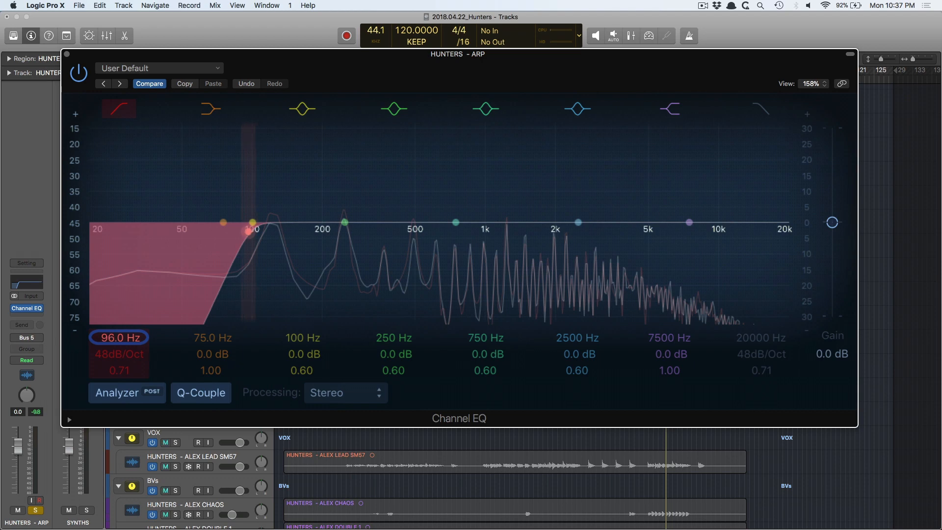
{"action": "left_click_drag", "start_coordinate": [248, 231], "coordinate": [89, 231]}
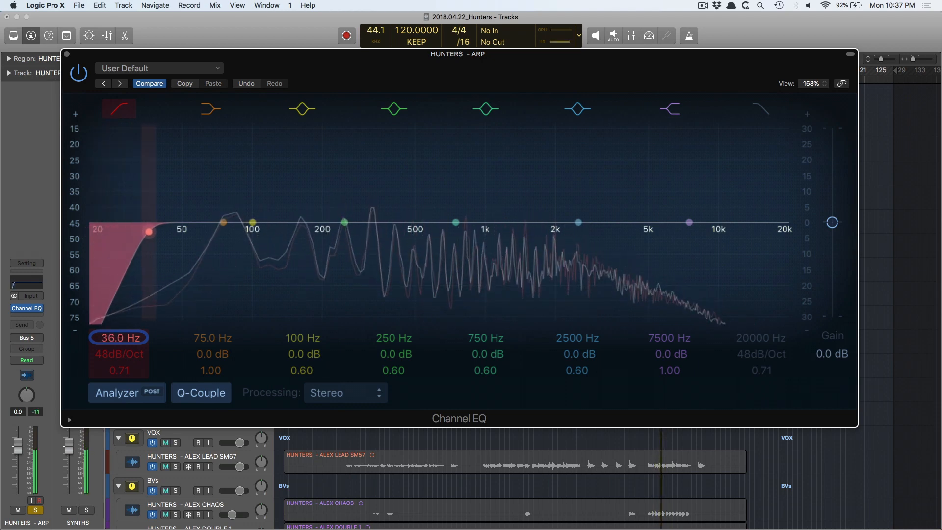
{"action": "left_click_drag", "start_coordinate": [149, 233], "coordinate": [193, 233]}
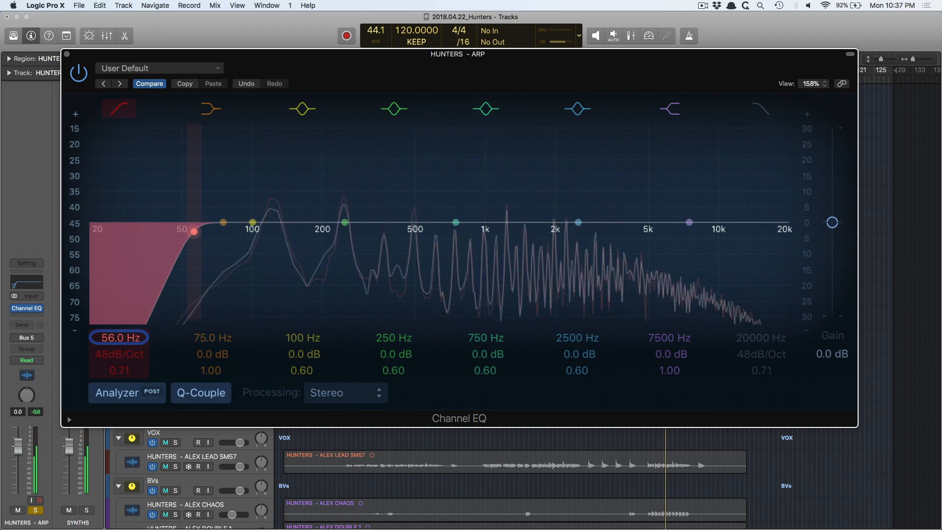
{"action": "left_click_drag", "start_coordinate": [196, 231], "coordinate": [225, 231]}
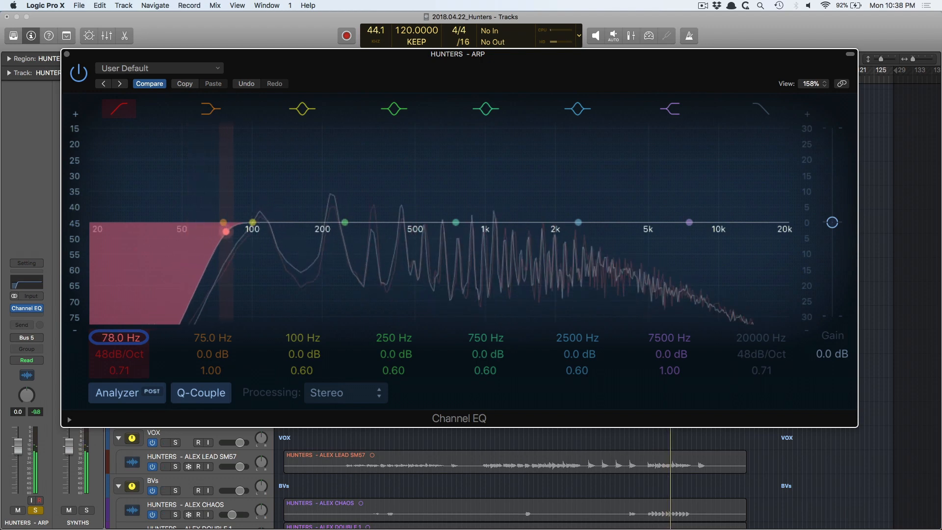
{"action": "left_click_drag", "start_coordinate": [222, 223], "coordinate": [254, 231]}
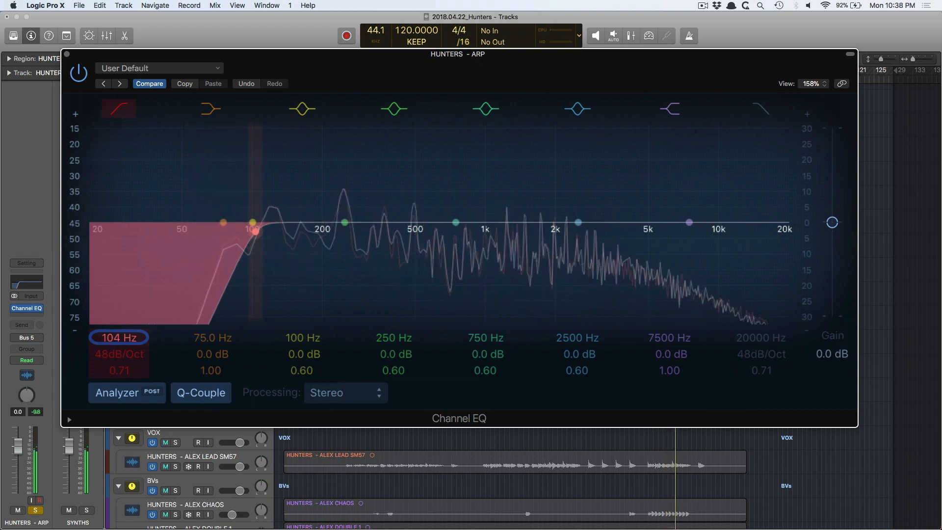
{"action": "left_click_drag", "start_coordinate": [255, 230], "coordinate": [247, 233]}
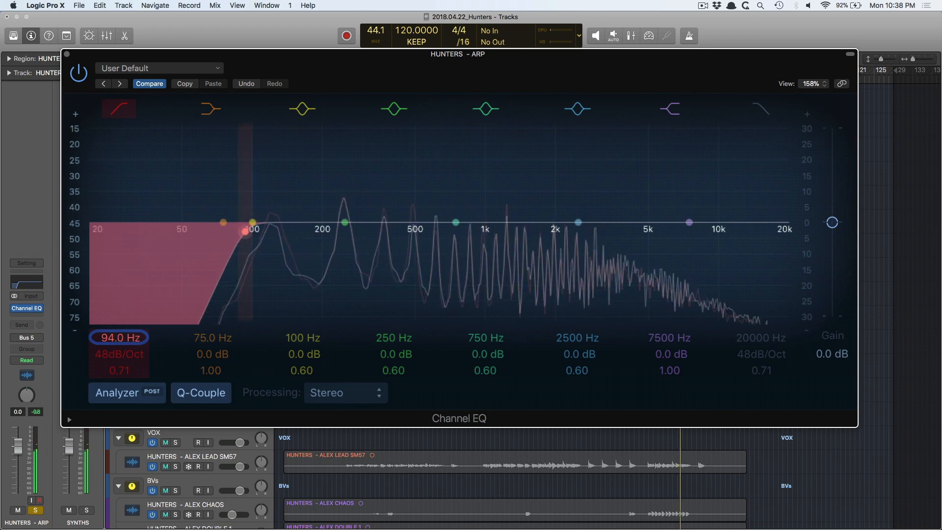
{"action": "left_click_drag", "start_coordinate": [244, 233], "coordinate": [282, 231]}
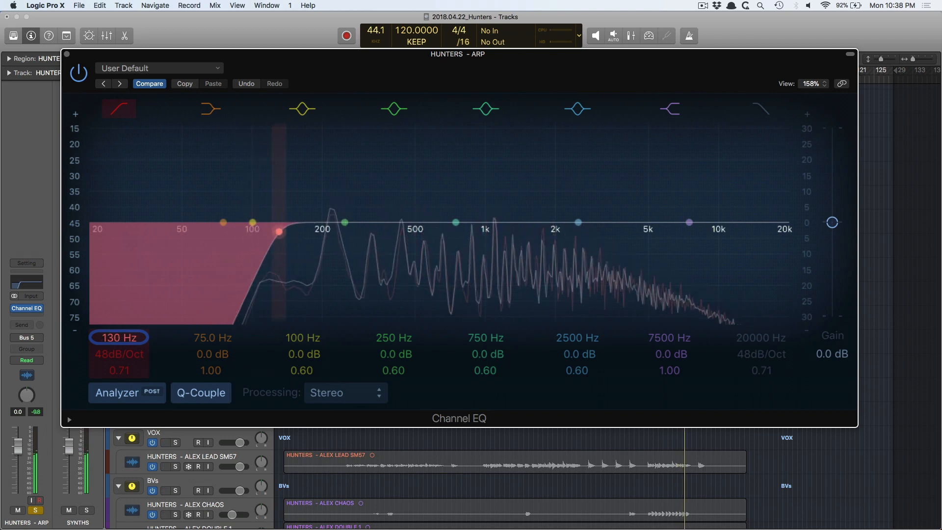
{"action": "left_click_drag", "start_coordinate": [279, 231], "coordinate": [195, 231]}
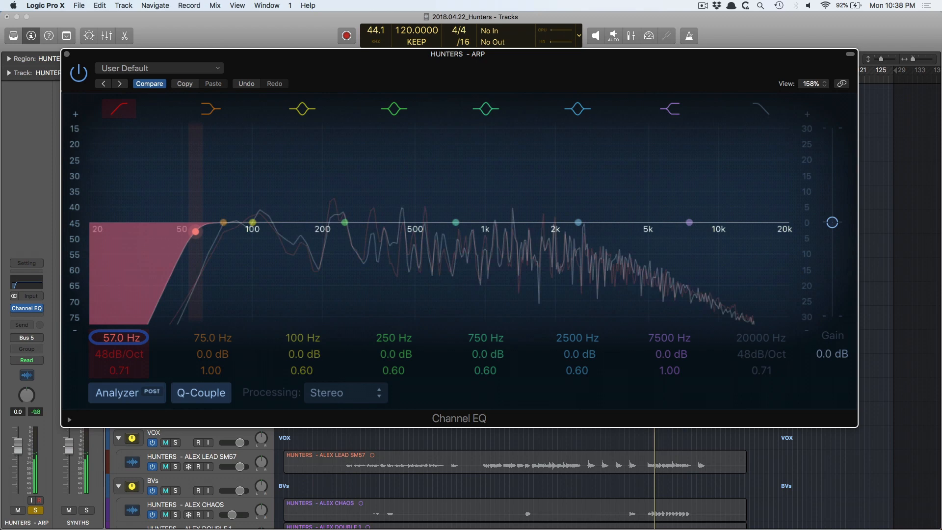
{"action": "left_click_drag", "start_coordinate": [196, 230], "coordinate": [202, 232]}
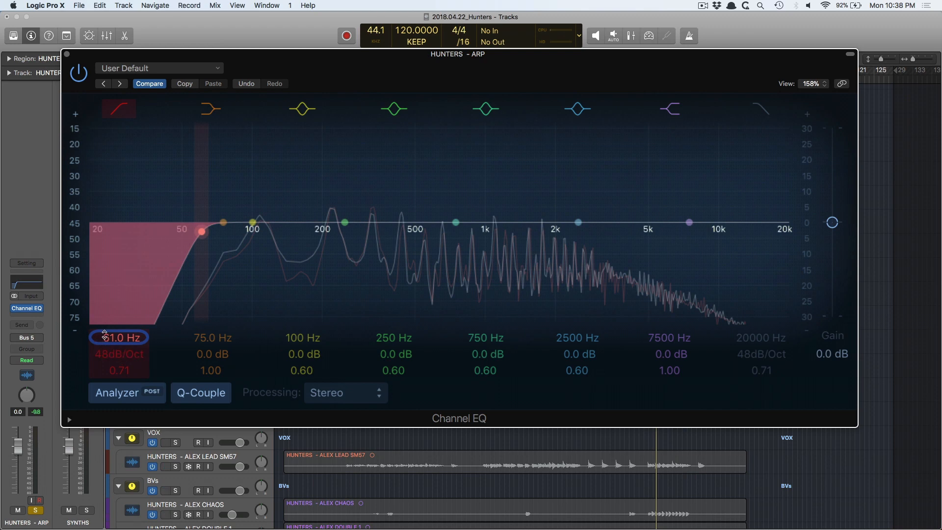
{"action": "left_click_drag", "start_coordinate": [118, 337], "coordinate": [144, 302]}
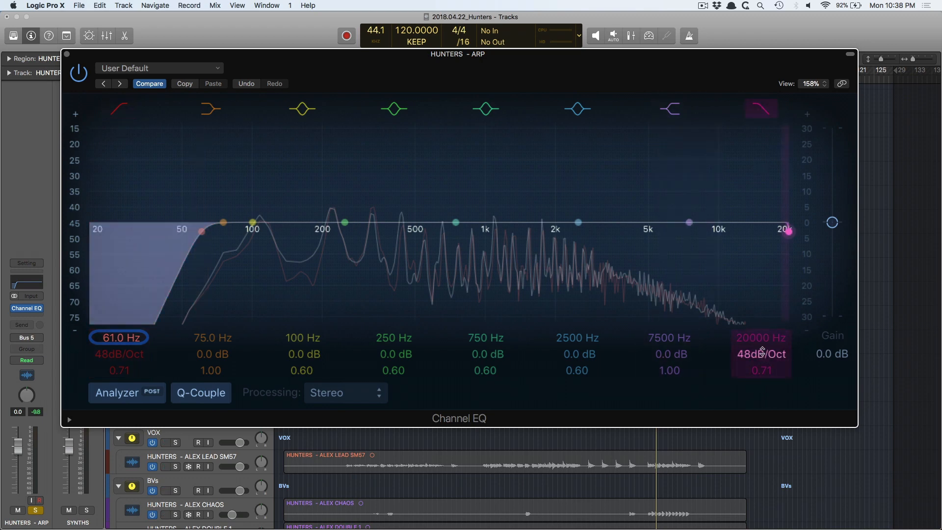
Sweep the ARP high-cut down from 20 kHz through 3100 Hz to 445 Hz
{"action": "left_click_drag", "start_coordinate": [785, 230], "coordinate": [689, 231]}
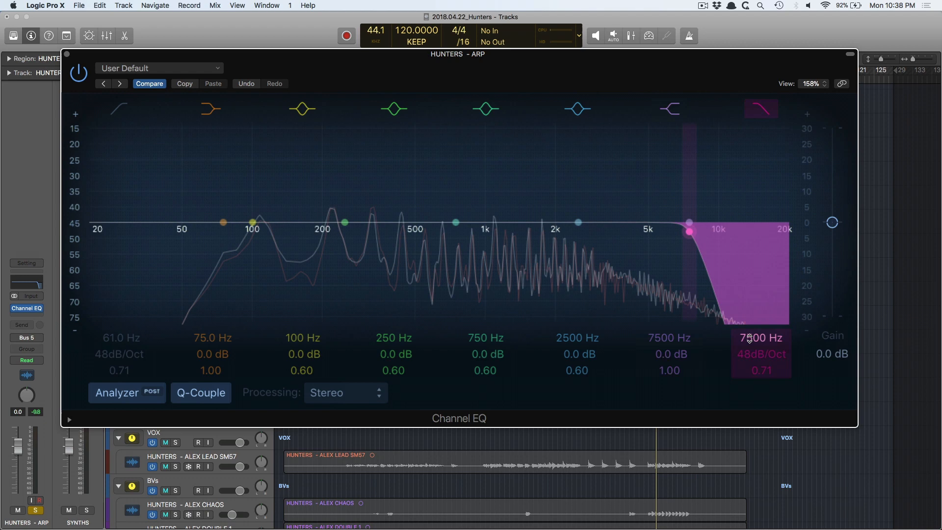
{"action": "left_click_drag", "start_coordinate": [687, 223], "coordinate": [228, 222]}
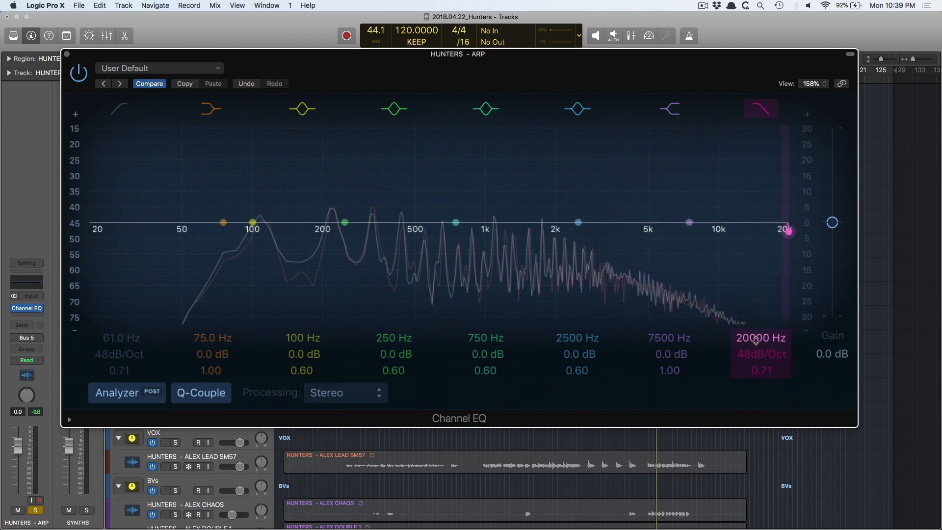
{"action": "left_click_drag", "start_coordinate": [786, 230], "coordinate": [714, 230]}
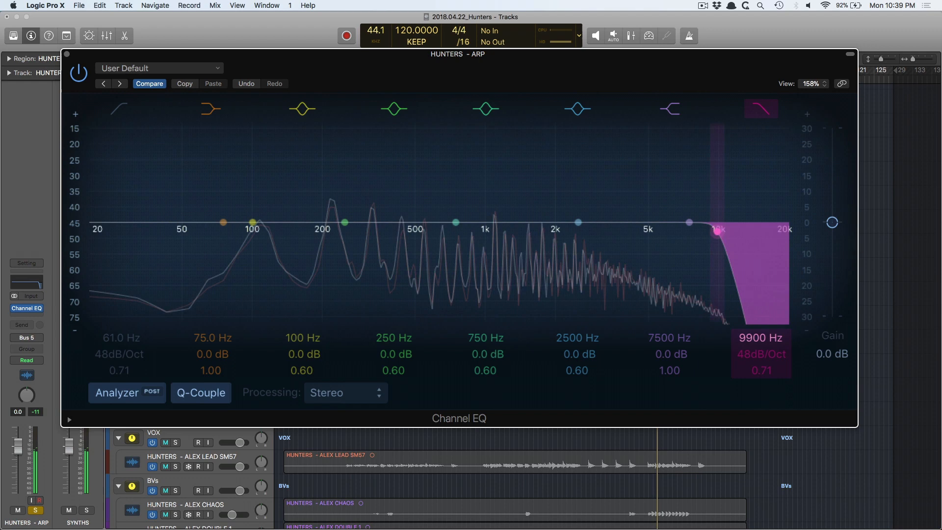
{"action": "left_click_drag", "start_coordinate": [712, 231], "coordinate": [599, 231]}
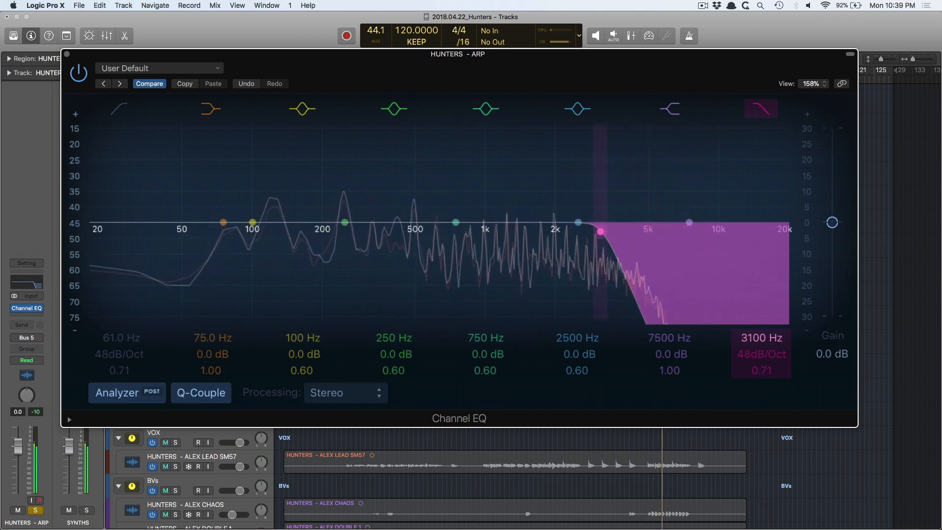
{"action": "left_click_drag", "start_coordinate": [601, 231], "coordinate": [518, 231]}
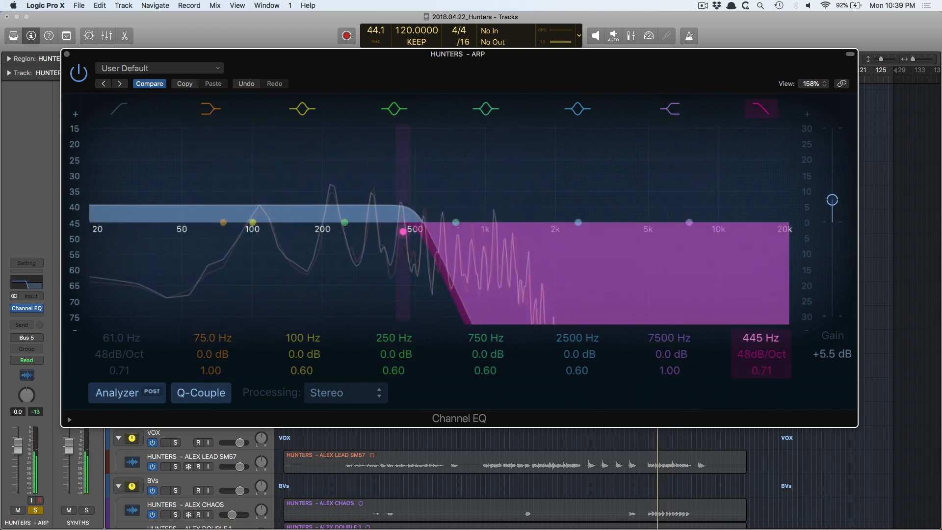
Lower the ARP high-cut to 58 Hz, then switch to a 58 Hz low-cut and close the EQ
{"action": "left_click_drag", "start_coordinate": [405, 230], "coordinate": [361, 230]}
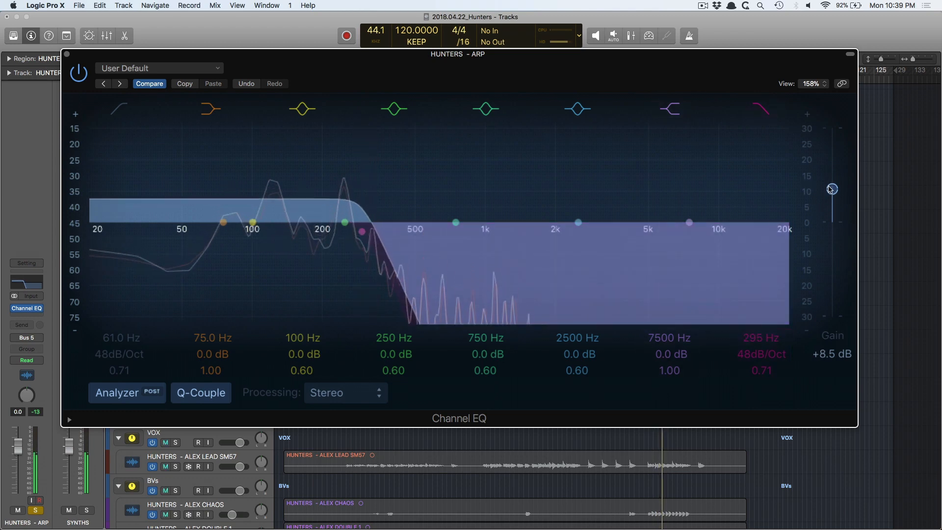
{"action": "left_click_drag", "start_coordinate": [362, 231], "coordinate": [329, 233]}
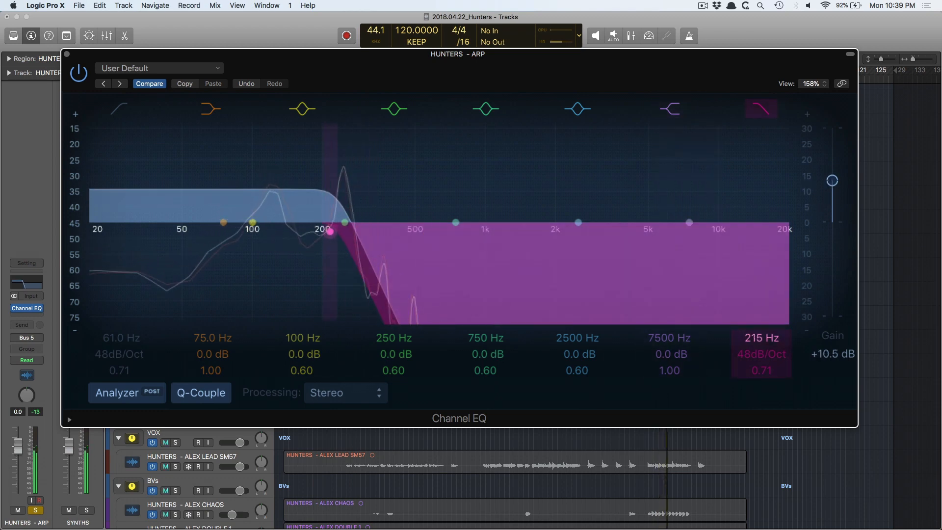
{"action": "left_click_drag", "start_coordinate": [330, 233], "coordinate": [240, 233]}
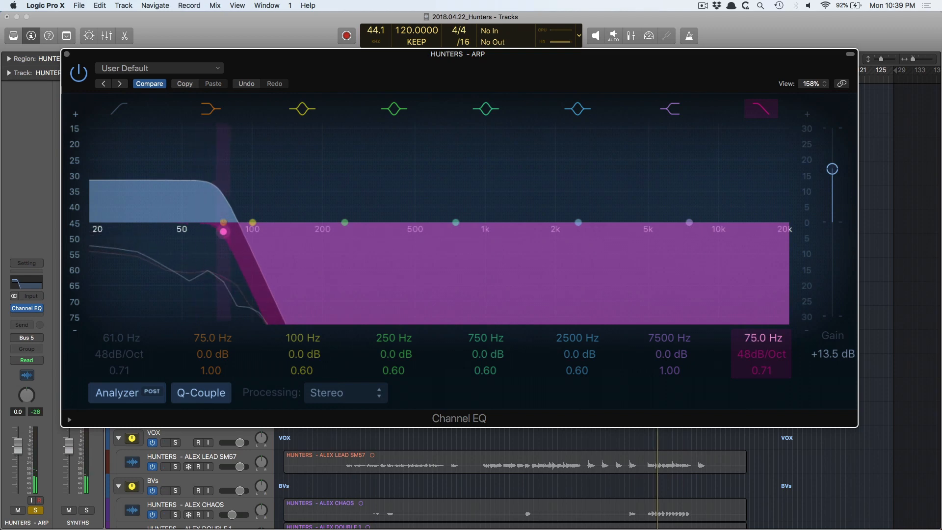
{"action": "left_click_drag", "start_coordinate": [222, 231], "coordinate": [193, 230]}
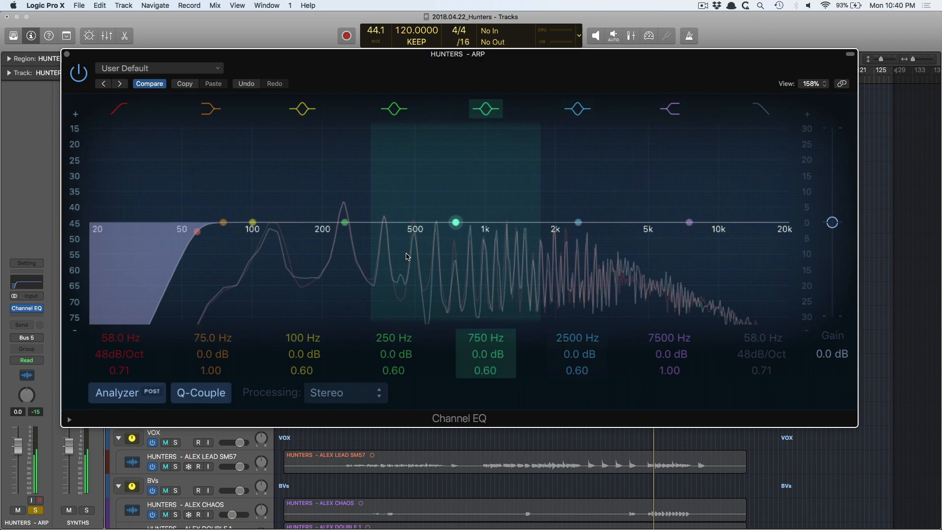
{"action": "left_click", "coordinate": [119, 108]}
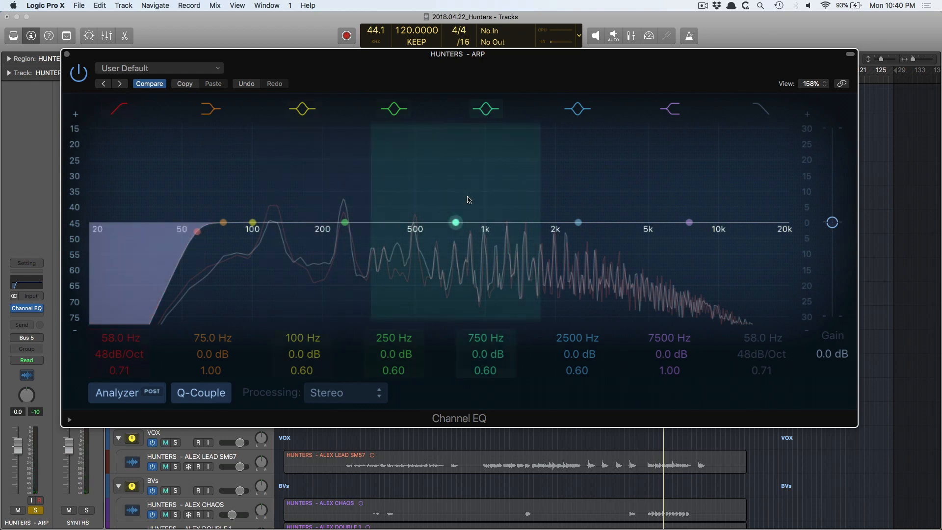
{"action": "left_click", "coordinate": [484, 109]}
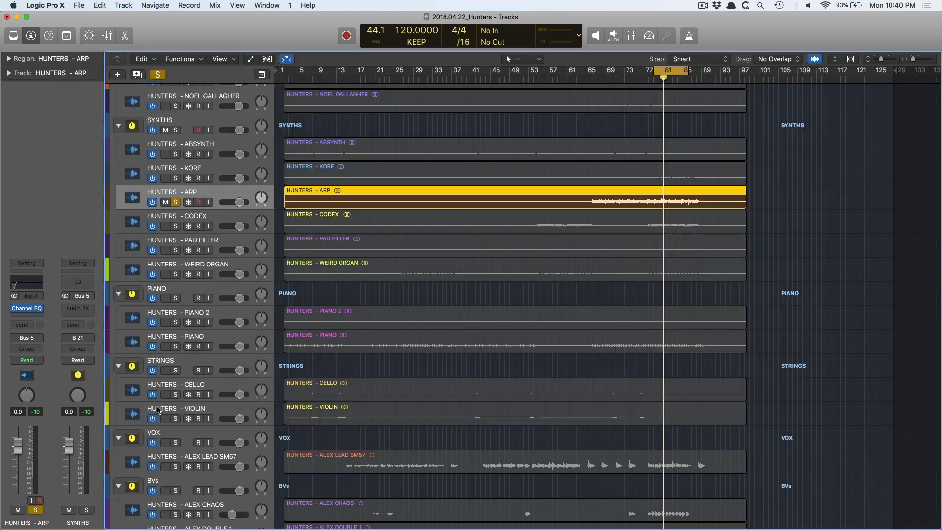
Sweep the PIANO high-cut from 1200 Hz down to about 99 Hz, then enable the low-cut there
{"action": "scroll", "scroll_direction": "down", "scroll_amount": 3}
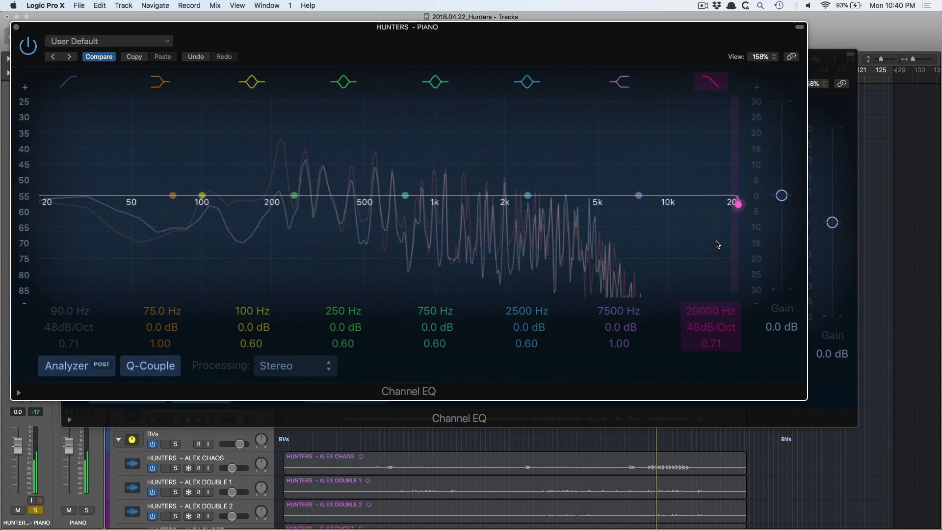
{"action": "left_click_drag", "start_coordinate": [737, 203], "coordinate": [541, 203]}
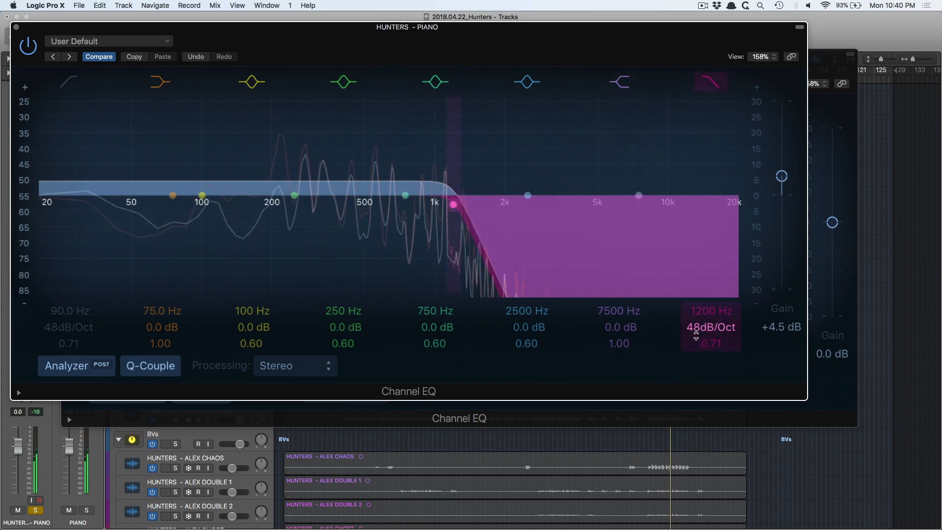
{"action": "left_click_drag", "start_coordinate": [453, 205], "coordinate": [319, 204]}
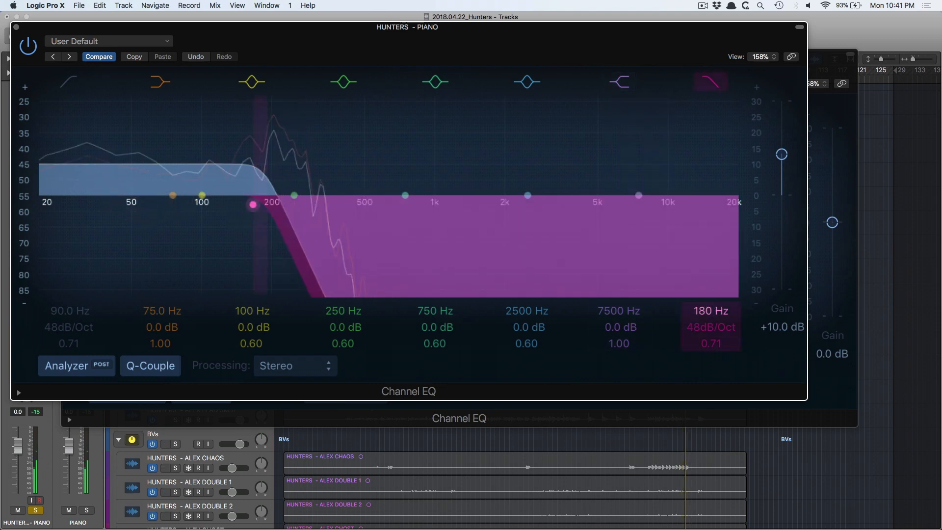
{"action": "left_click_drag", "start_coordinate": [252, 204], "coordinate": [202, 195]}
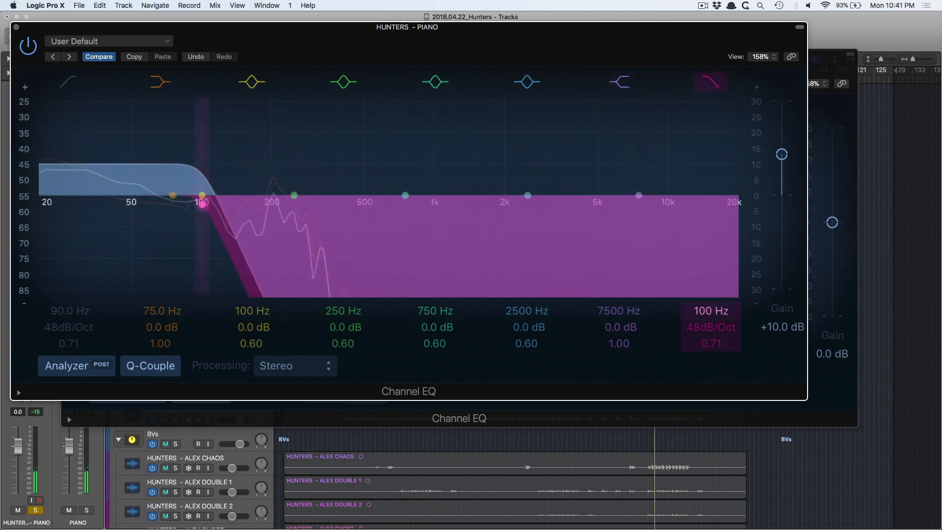
{"action": "left_click_drag", "start_coordinate": [203, 195], "coordinate": [221, 205]}
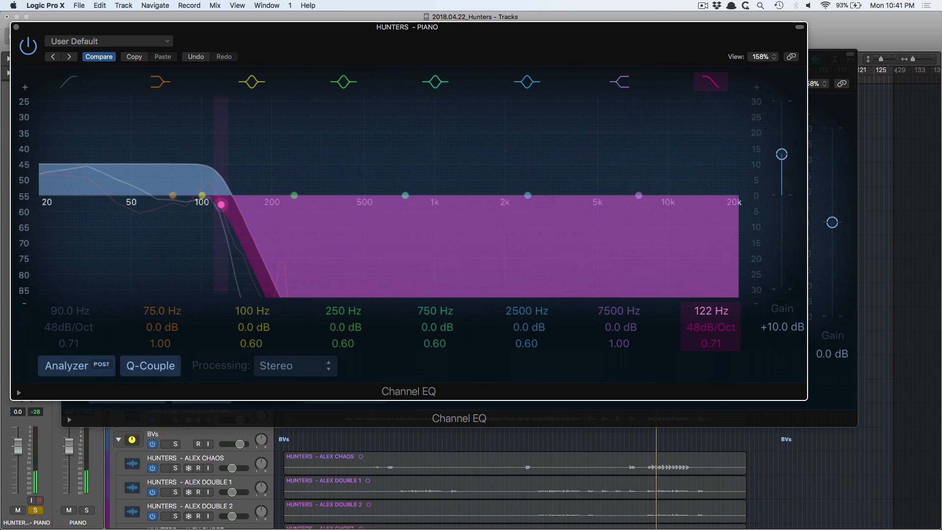
{"action": "left_click_drag", "start_coordinate": [221, 204], "coordinate": [195, 204]}
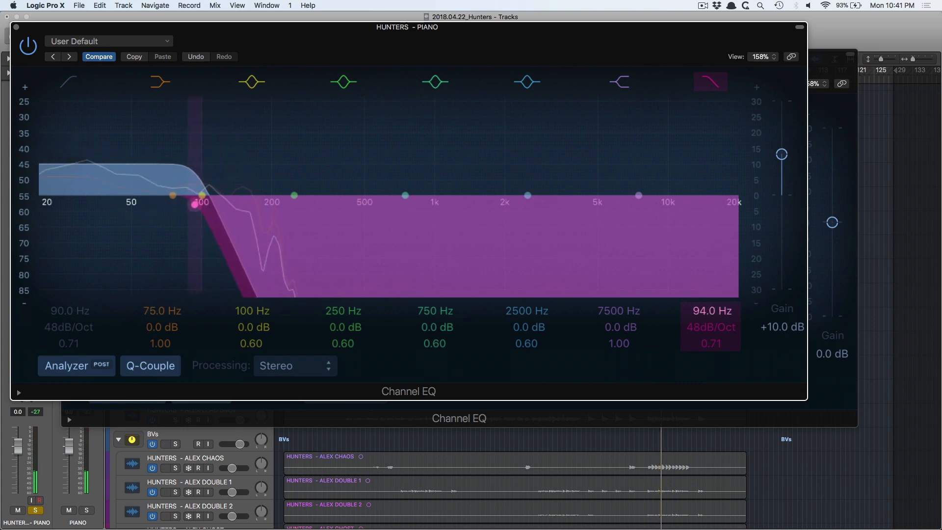
{"action": "left_click_drag", "start_coordinate": [196, 204], "coordinate": [200, 203]}
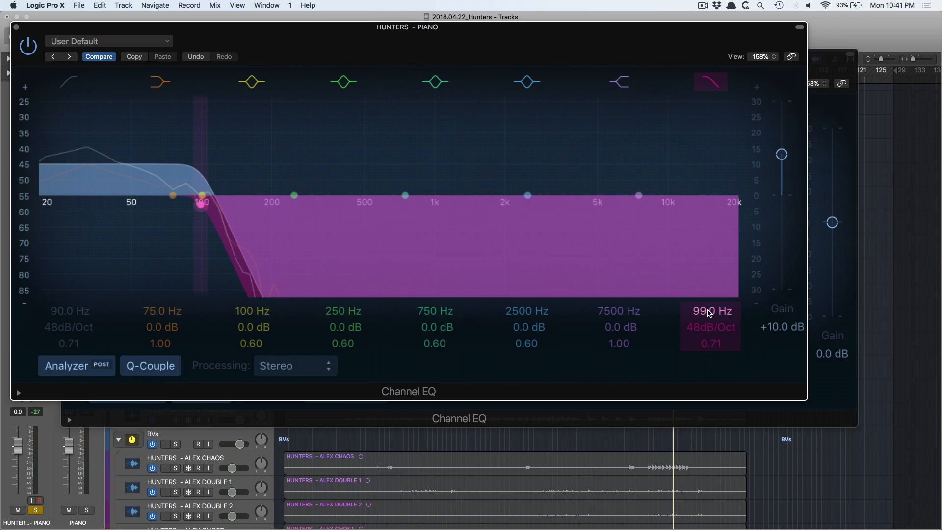
{"action": "left_click", "coordinate": [618, 82]}
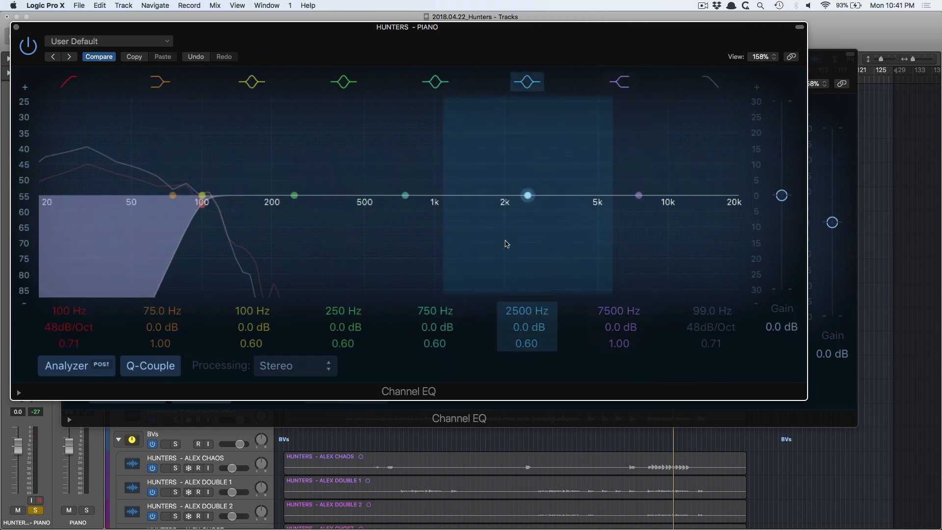
Bypass and re-enable the piano's 99 Hz low-cut to compare
{"action": "left_click", "coordinate": [160, 81]}
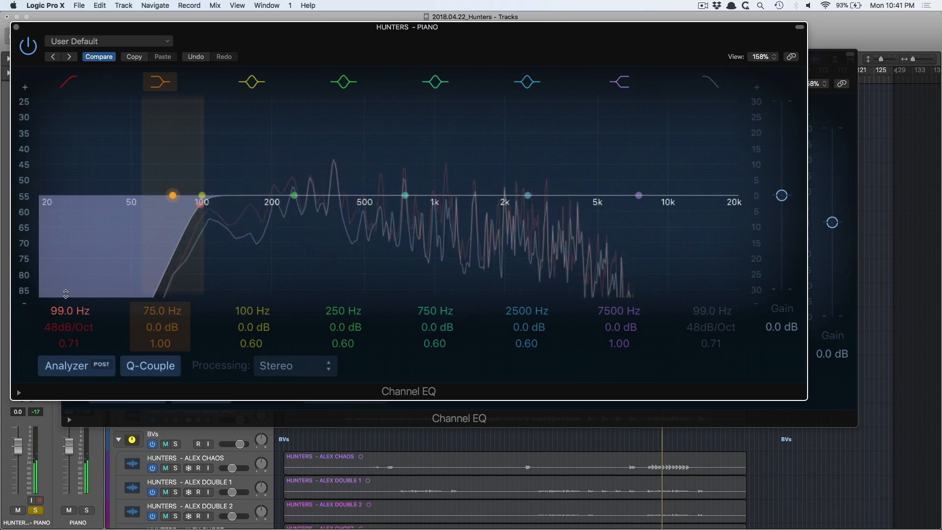
{"action": "left_click", "coordinate": [67, 82]}
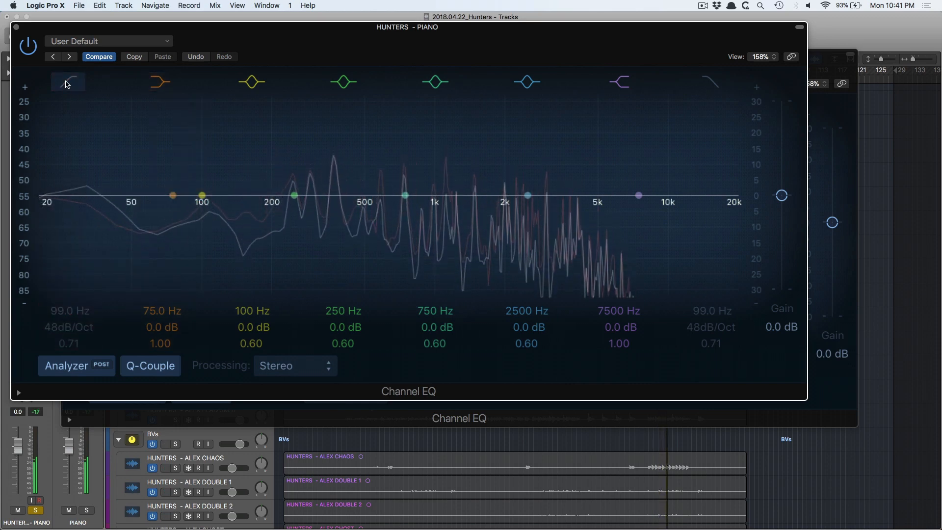
{"action": "left_click", "coordinate": [159, 81]}
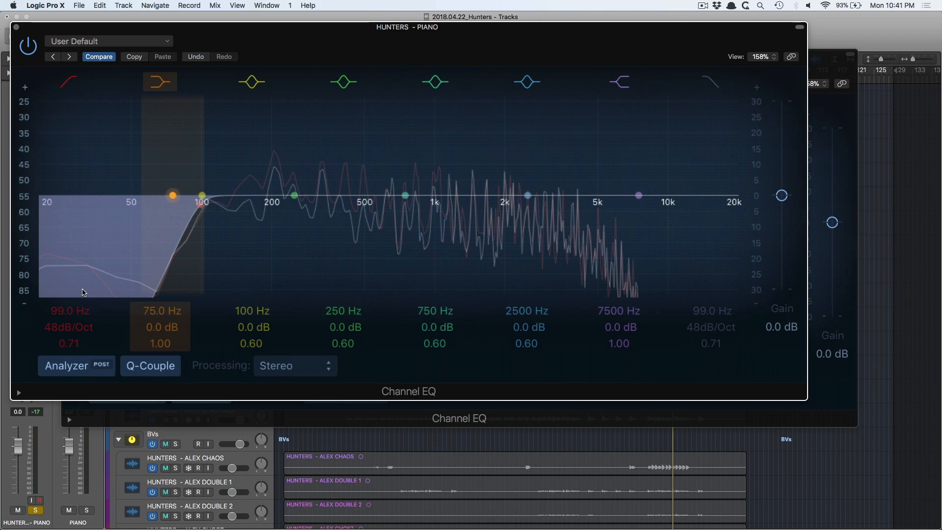
{"action": "mouse_move", "coordinate": [66, 226]}
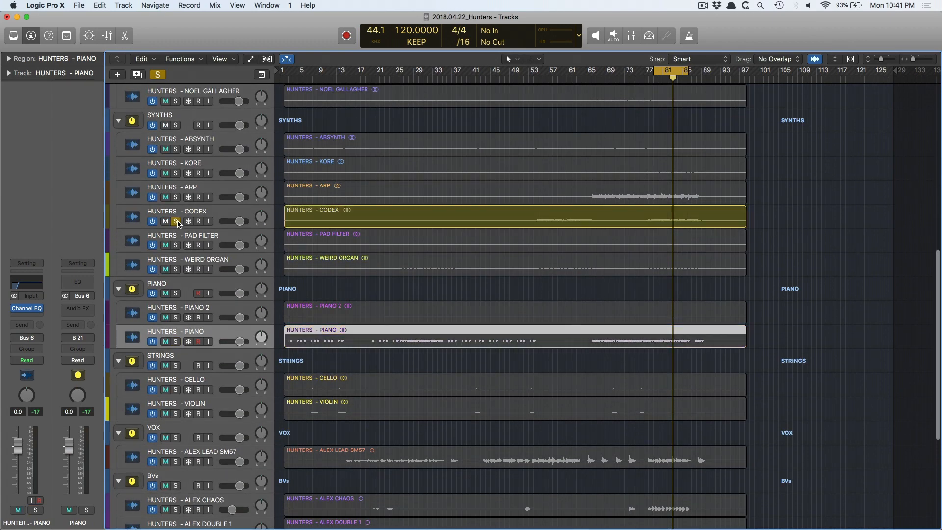
Open the CODEX Channel EQ and sweep its high-cut from 4200 Hz down to 310 Hz
{"action": "left_click", "coordinate": [176, 217]}
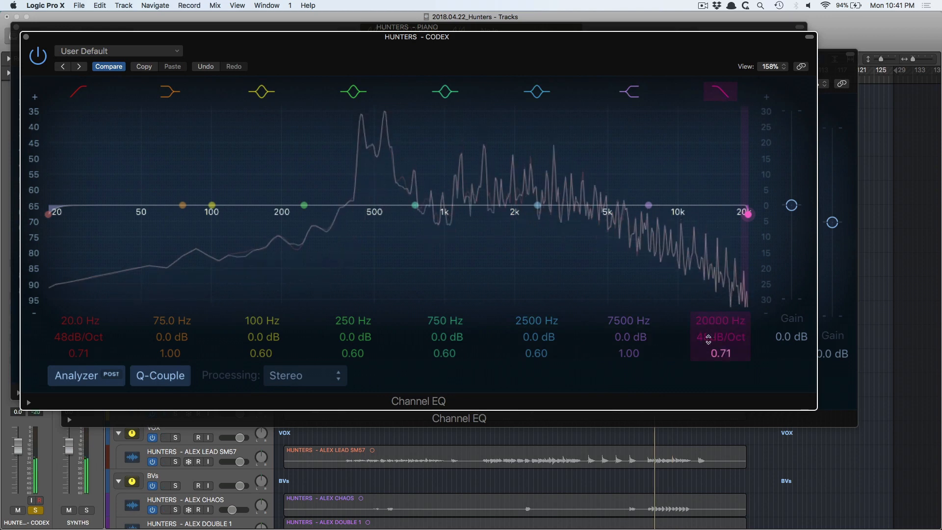
{"action": "left_click_drag", "start_coordinate": [747, 214], "coordinate": [591, 214]}
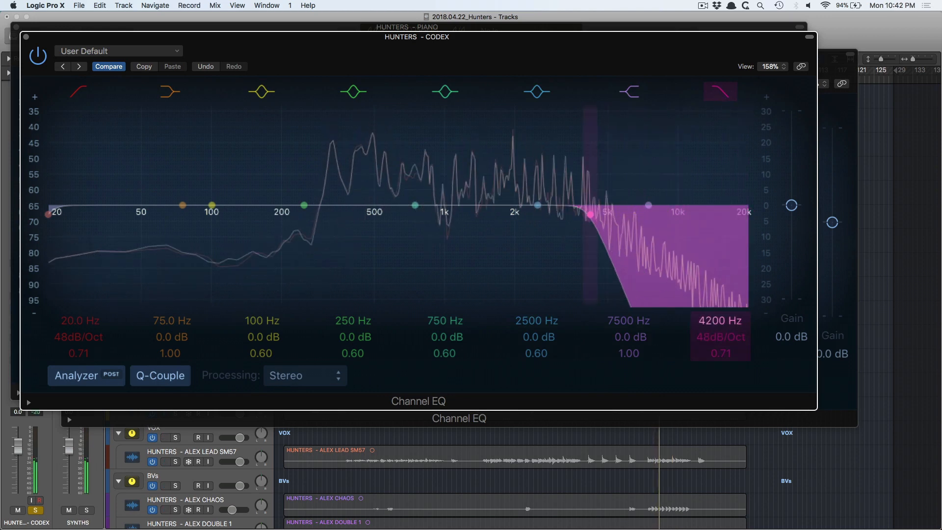
{"action": "left_click_drag", "start_coordinate": [591, 214], "coordinate": [393, 214]}
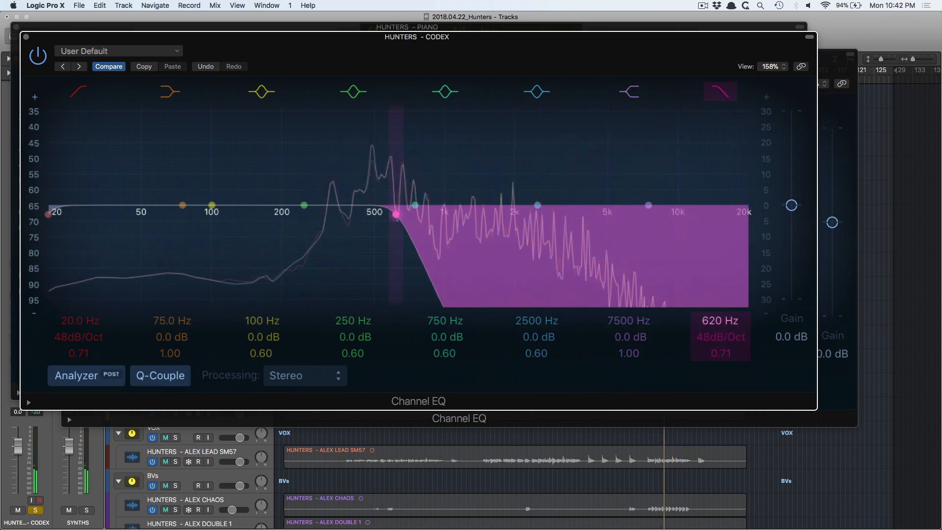
{"action": "left_click_drag", "start_coordinate": [397, 214], "coordinate": [324, 214]}
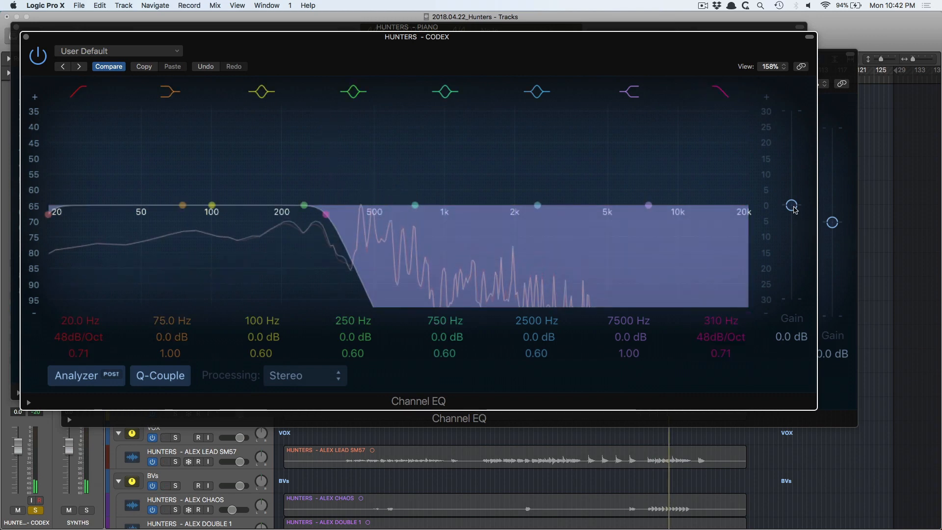
Boost output gain, settle the high-cut around 164 Hz, then reset gain to 0 dB
{"action": "left_click_drag", "start_coordinate": [791, 206], "coordinate": [791, 131]}
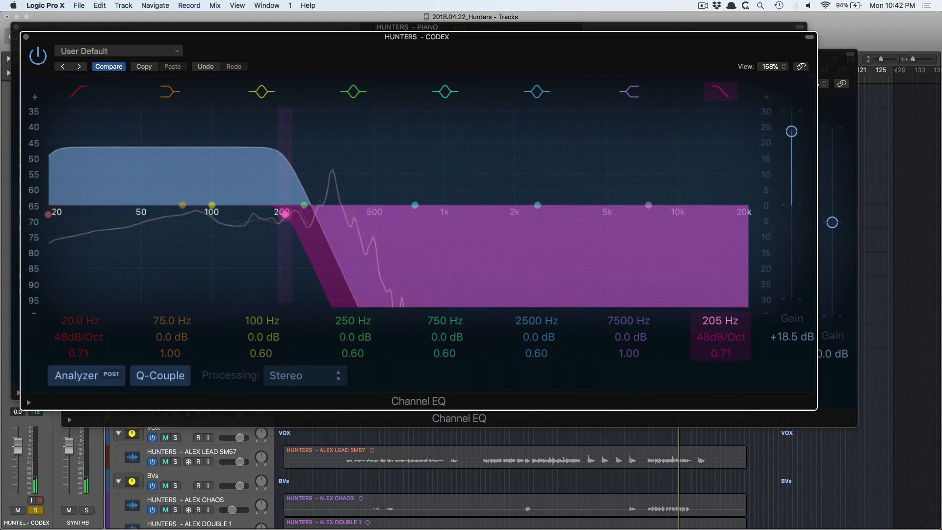
{"action": "left_click_drag", "start_coordinate": [288, 212], "coordinate": [279, 215]}
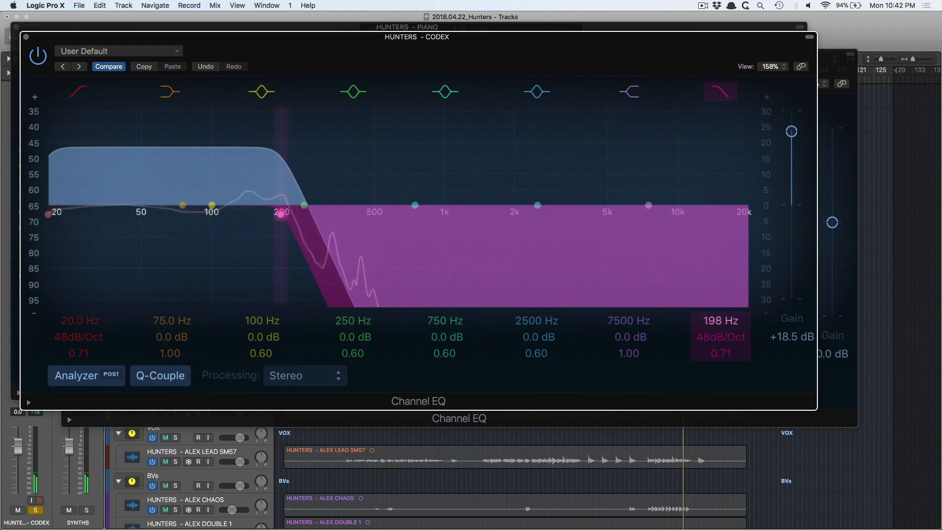
{"action": "left_click_drag", "start_coordinate": [281, 215], "coordinate": [270, 214]}
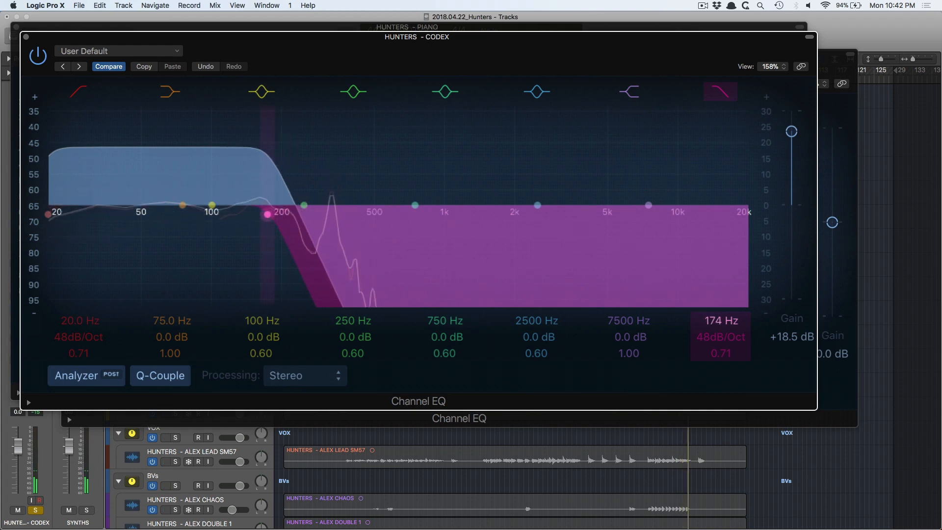
{"action": "left_click_drag", "start_coordinate": [263, 215], "coordinate": [259, 217]}
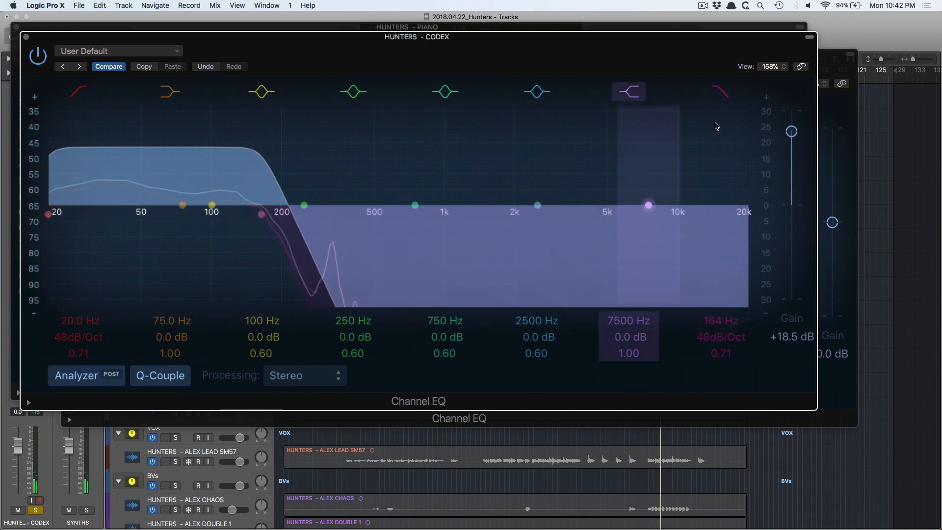
{"action": "mouse_move", "coordinate": [714, 115]}
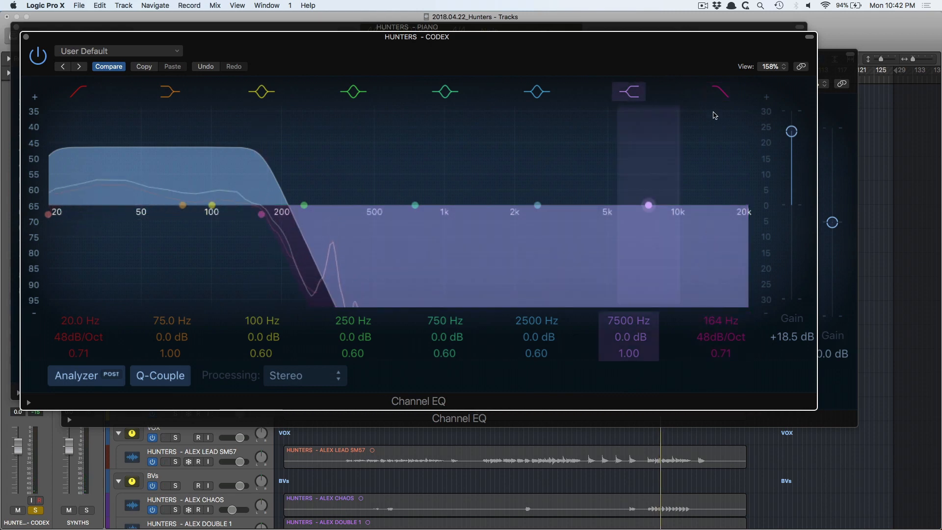
{"action": "left_click", "coordinate": [719, 91]}
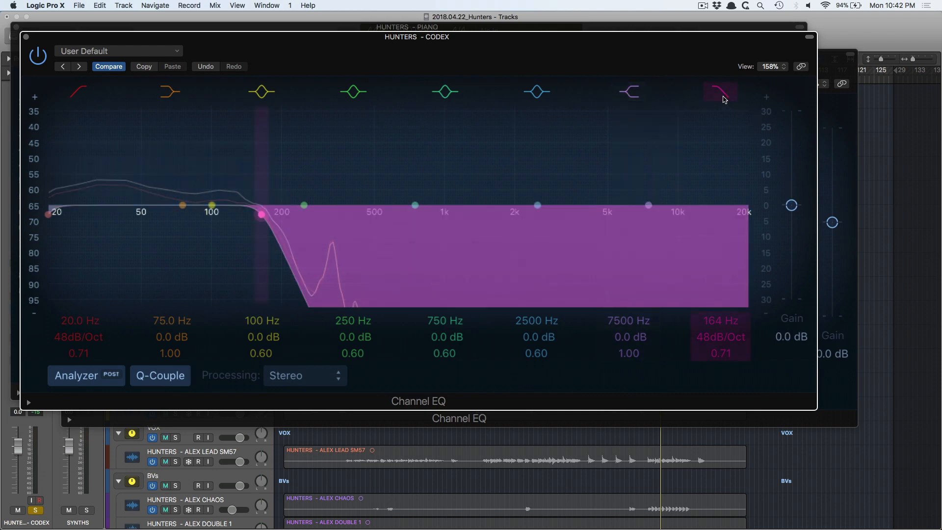
Replace the CODEX high-cut with a 164 Hz low-cut, close the EQ and open the mixer
{"action": "left_click", "coordinate": [77, 91]}
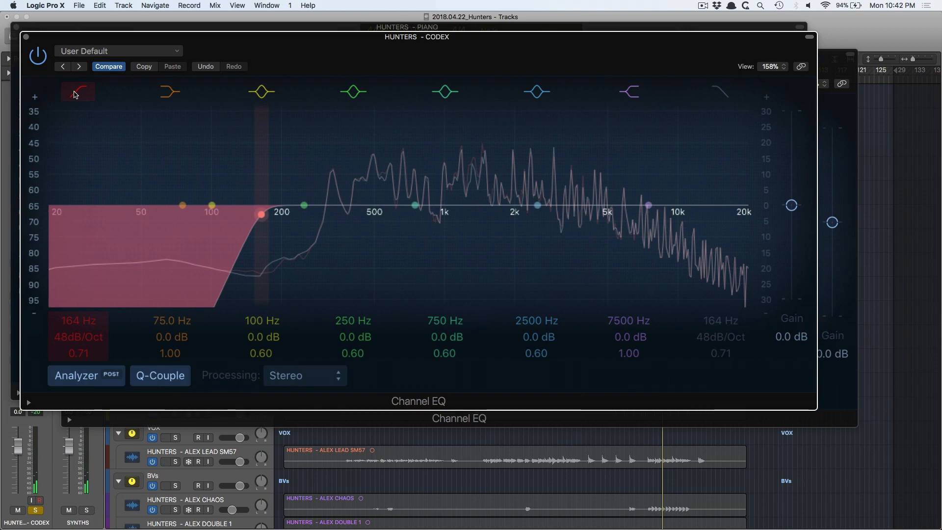
{"action": "left_click", "coordinate": [77, 91]}
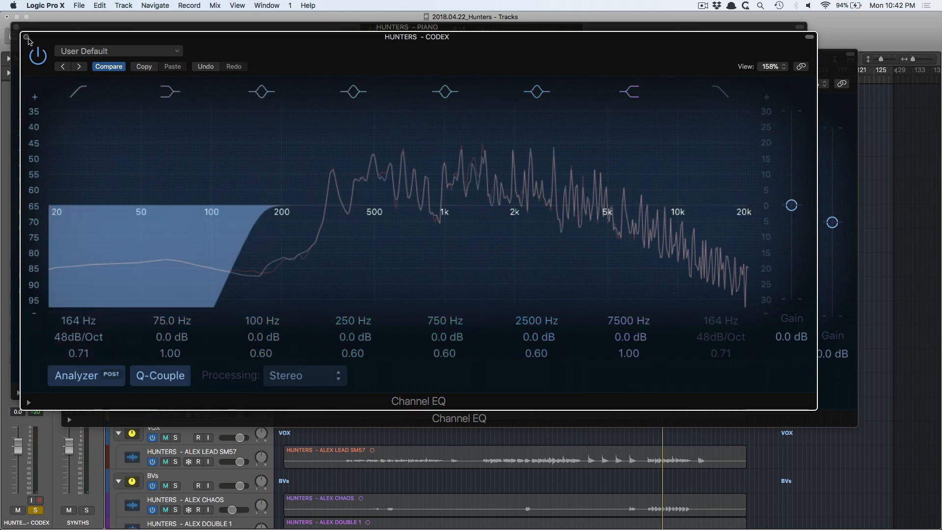
{"action": "left_click", "coordinate": [27, 38]}
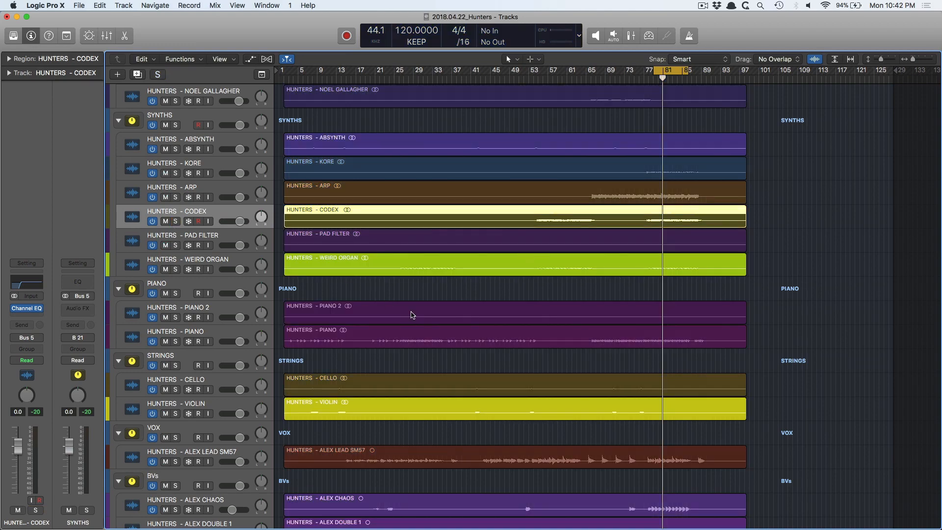
{"action": "left_click", "coordinate": [107, 35]}
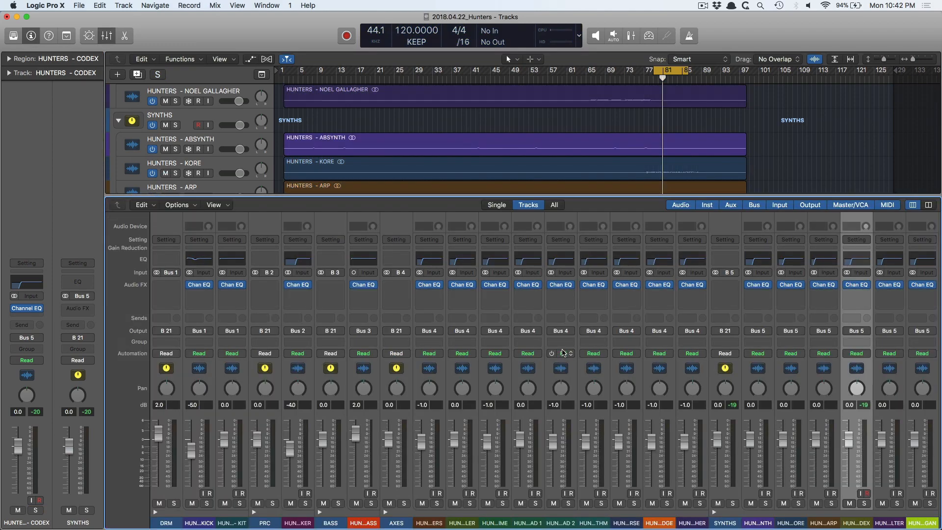